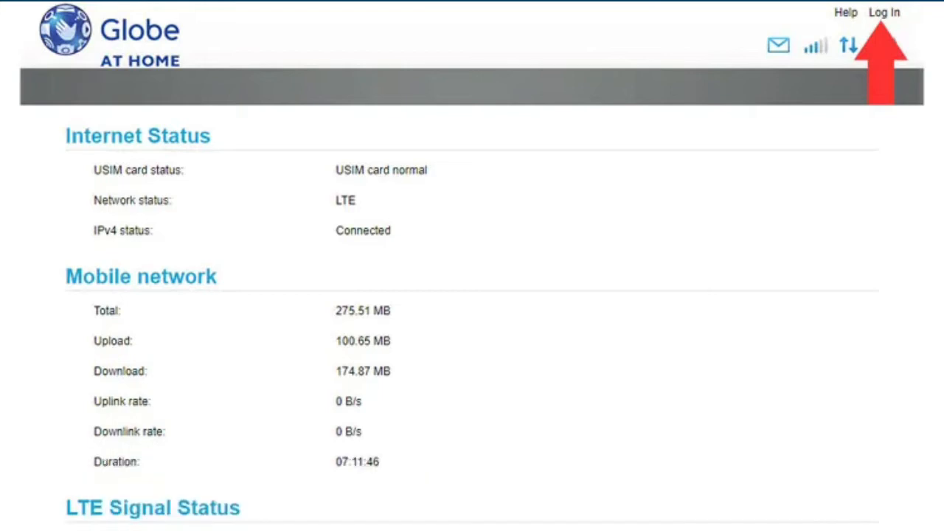
- Sign in to the router admin with the user credentials to reach the home dashboard
{"action": "left_click", "coordinate": [885, 12]}
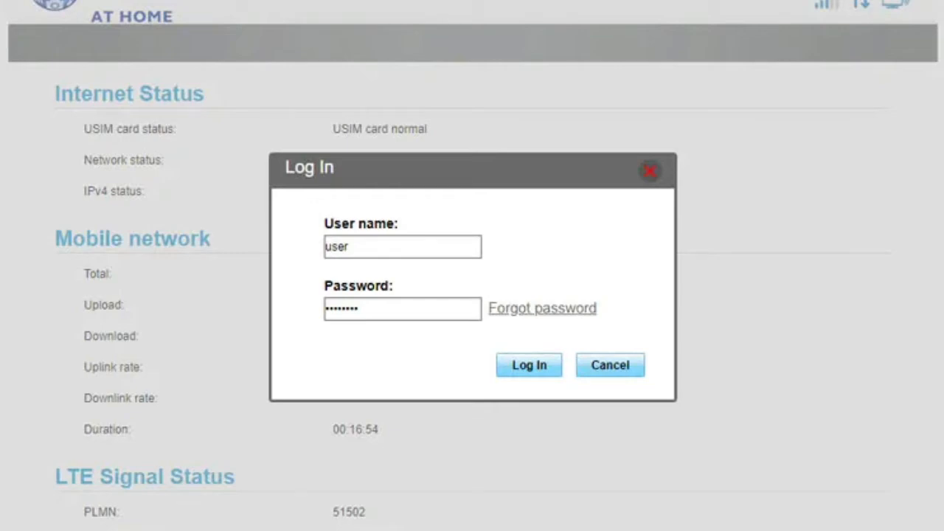
{"action": "left_click", "coordinate": [528, 364]}
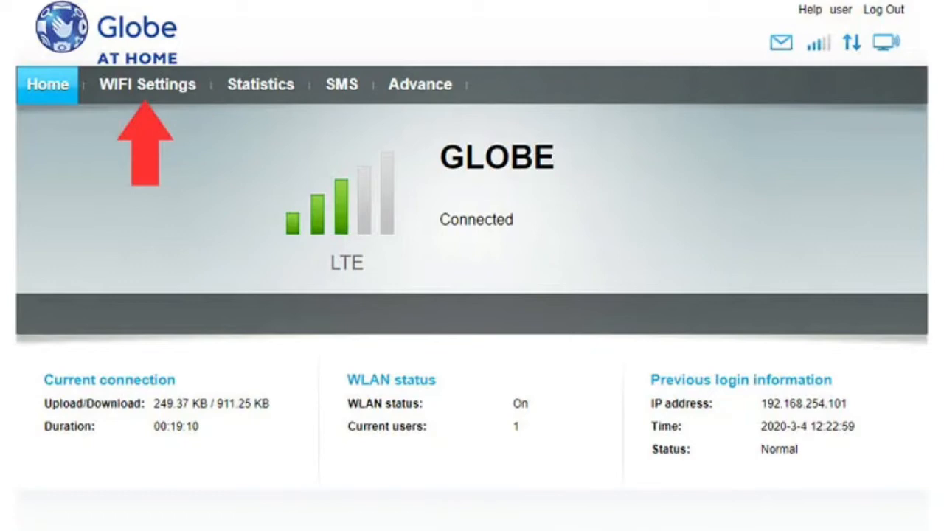
- In WiFi Settings, rename the SSID to rmj_pisonet and enter a new WPA pre-shared key
{"action": "left_click", "coordinate": [147, 84]}
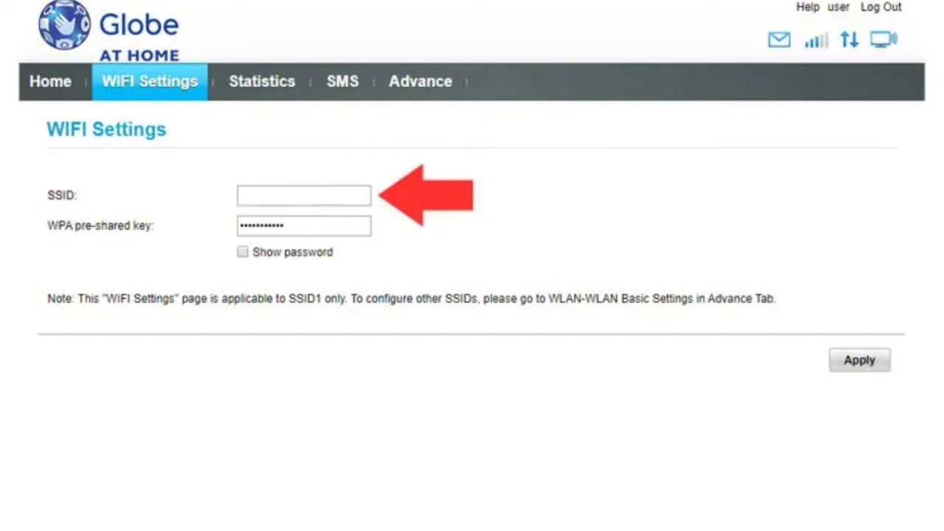
{"action": "type", "text": "rmj pisonet"}
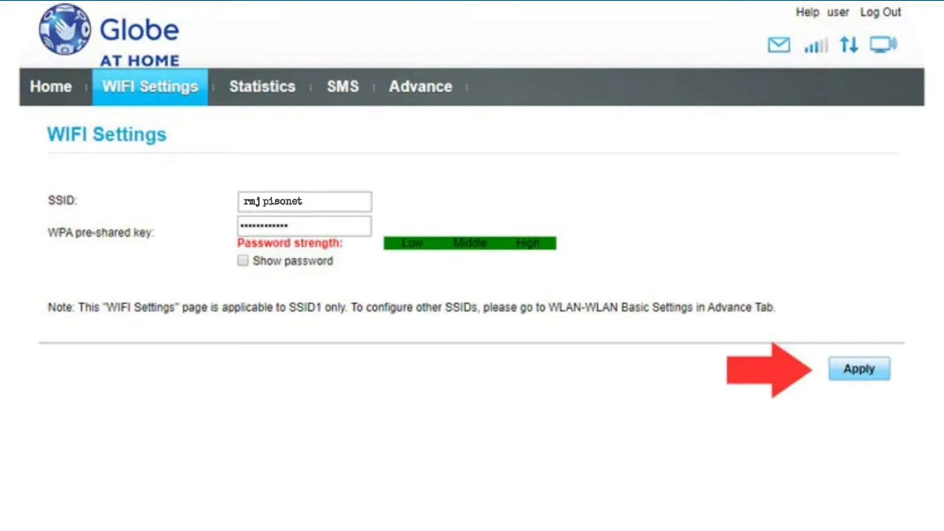
{"action": "left_click", "coordinate": [858, 369]}
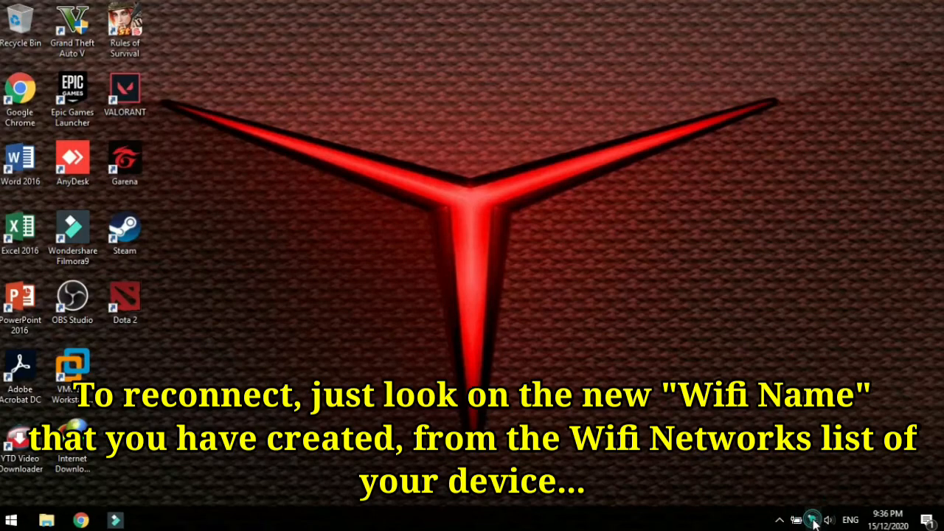
- From the taskbar network list, choose rmj_pisonet and start connecting
{"action": "left_click", "coordinate": [811, 519]}
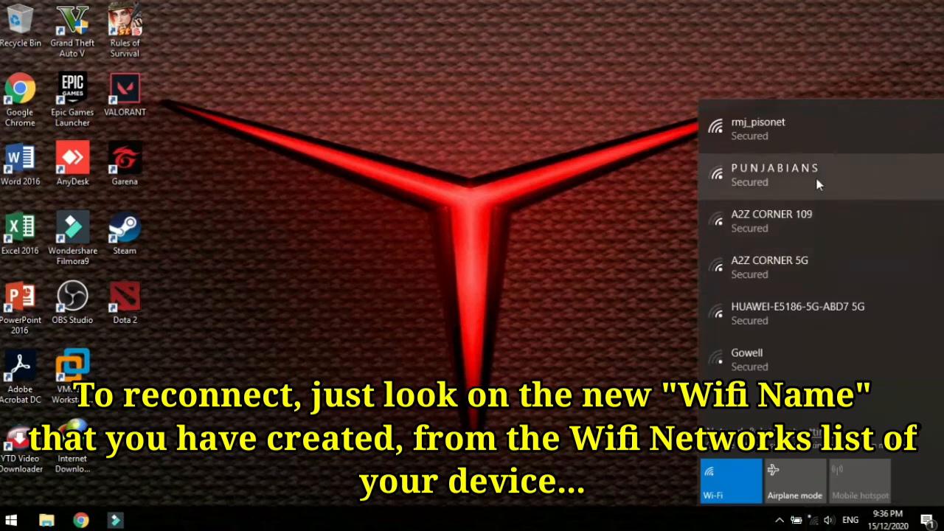
{"action": "mouse_move", "coordinate": [811, 131]}
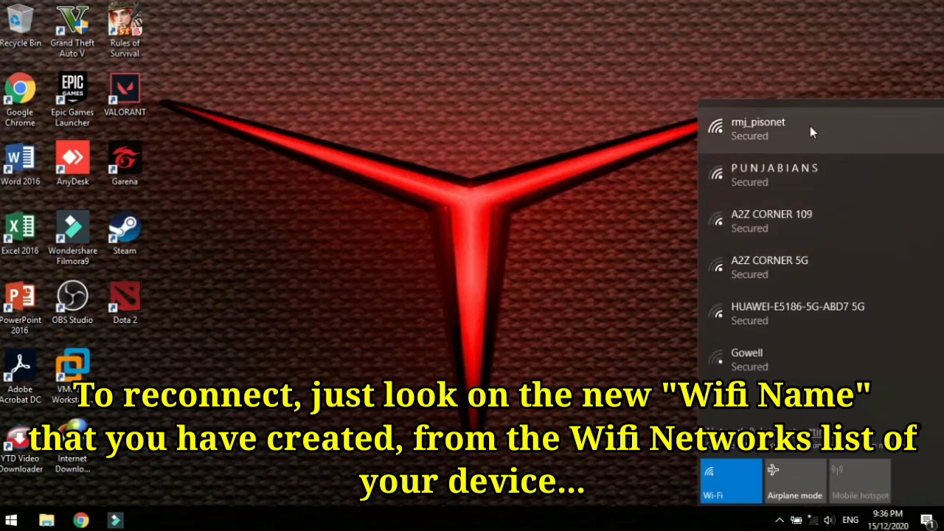
{"action": "left_click", "coordinate": [758, 130]}
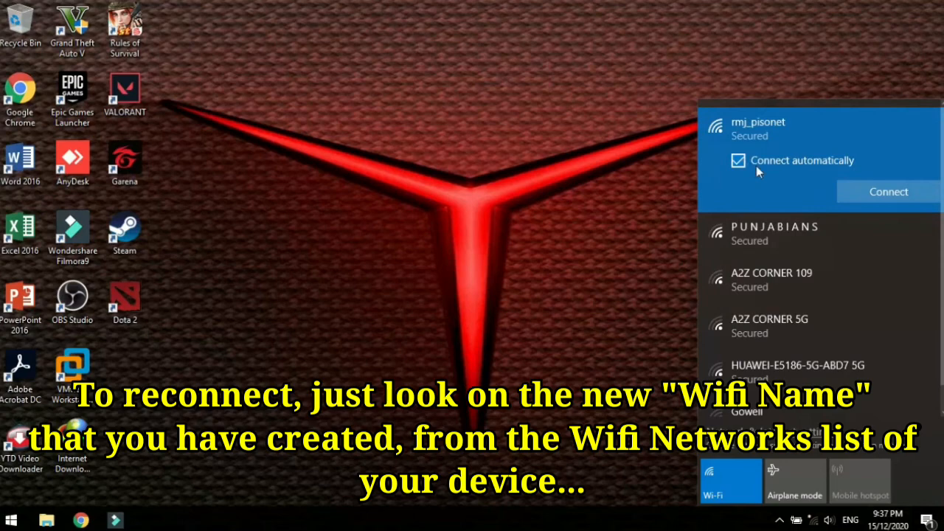
{"action": "left_click", "coordinate": [888, 192]}
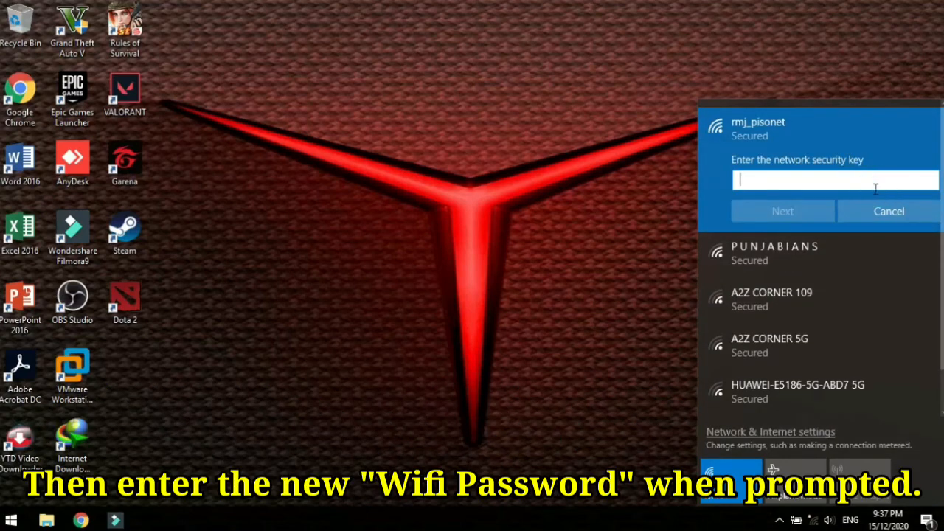
- Enter the new security key, answer the discoverability prompt, and confirm rmj_pisonet is connected
{"action": "type", "text": "••"}
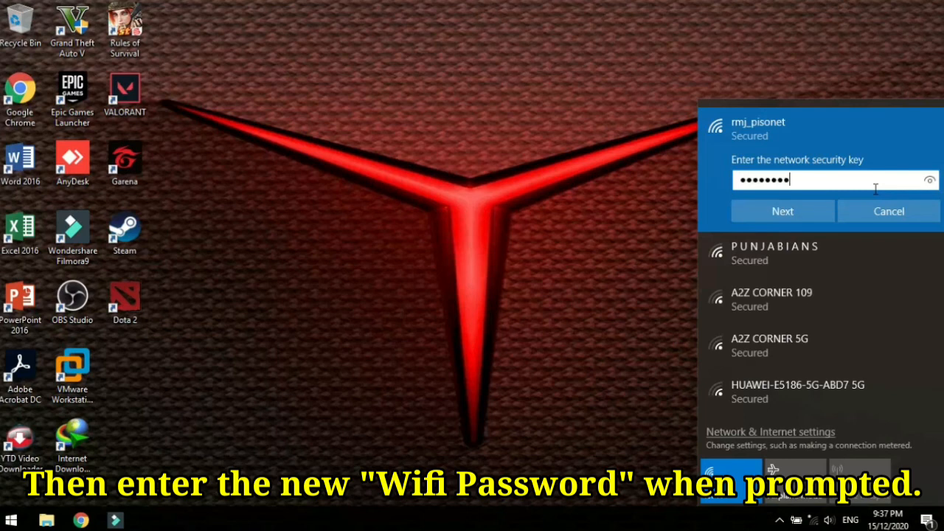
{"action": "left_click", "coordinate": [781, 211]}
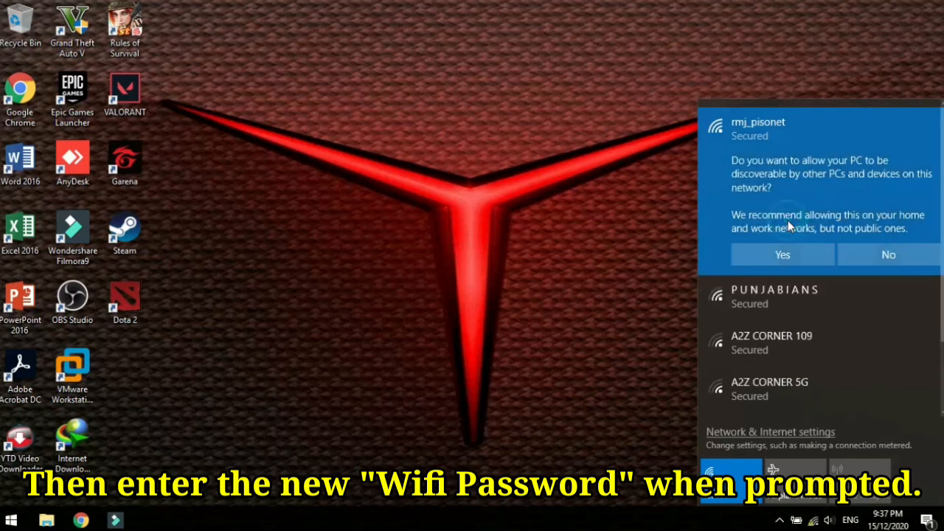
{"action": "left_click", "coordinate": [781, 253]}
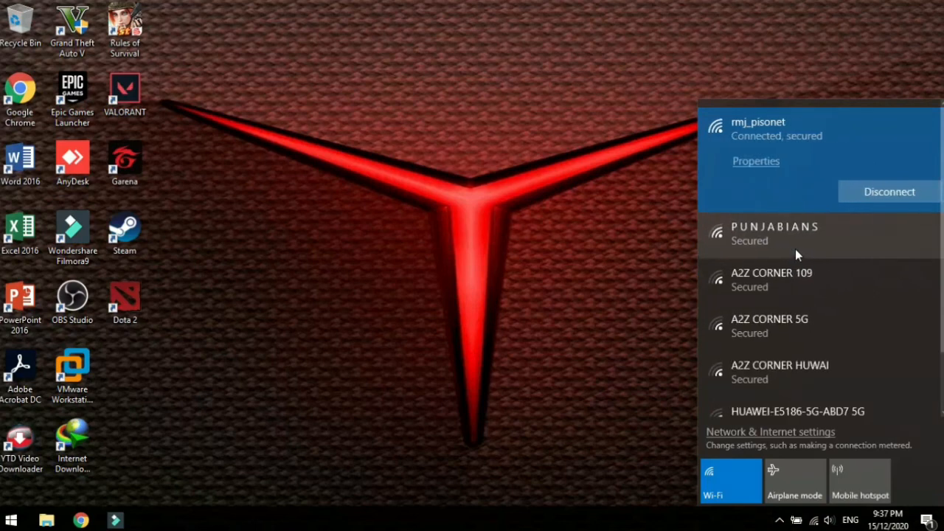
{"action": "mouse_move", "coordinate": [477, 95]}
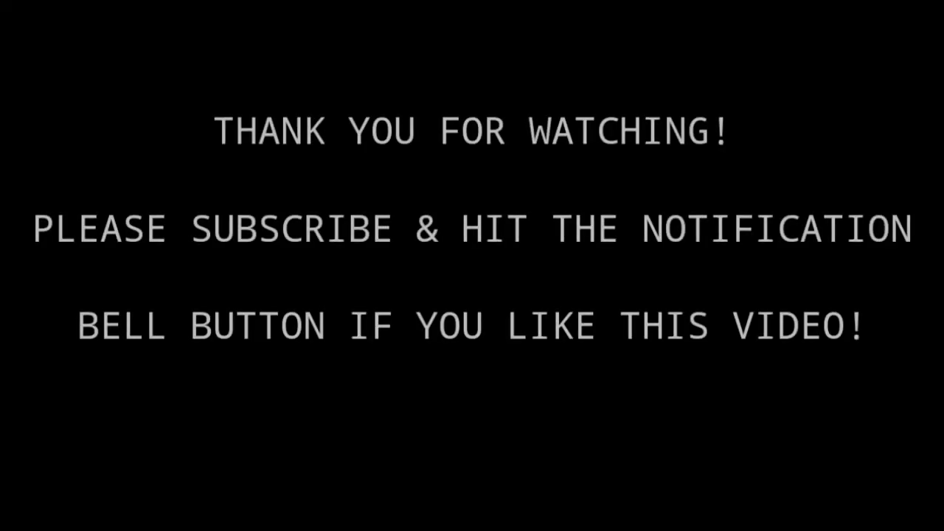
{"action": "left_click", "coordinate": [472, 478]}
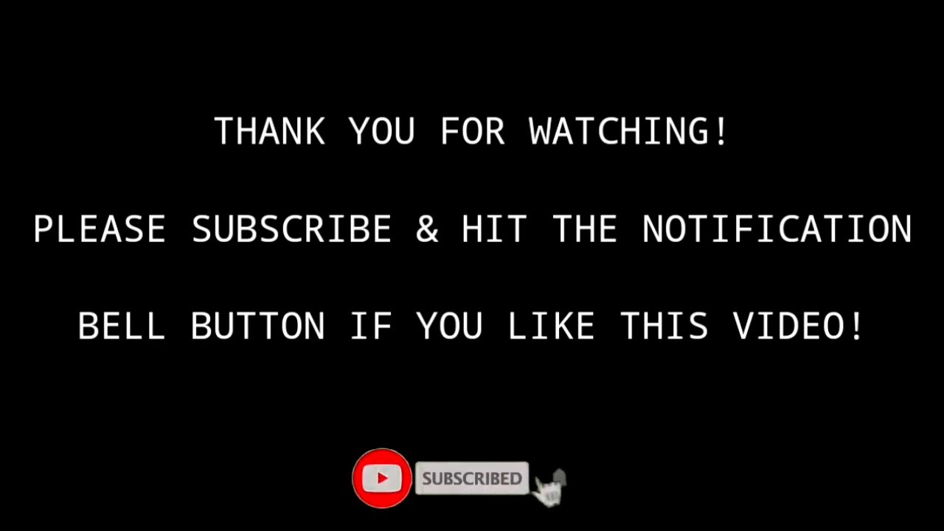